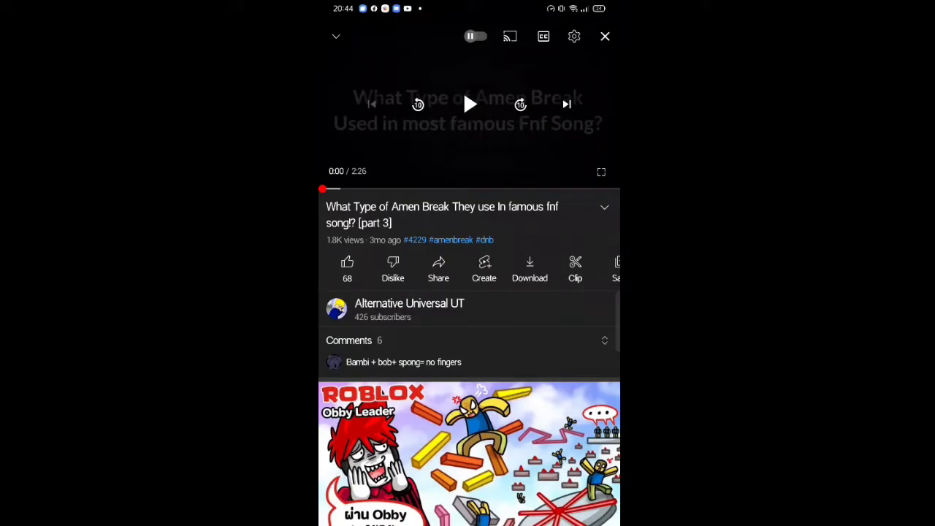
Expand the Amen Break video's description to reveal the 'Link Amen Break pack' line
{"action": "left_click", "coordinate": [442, 213]}
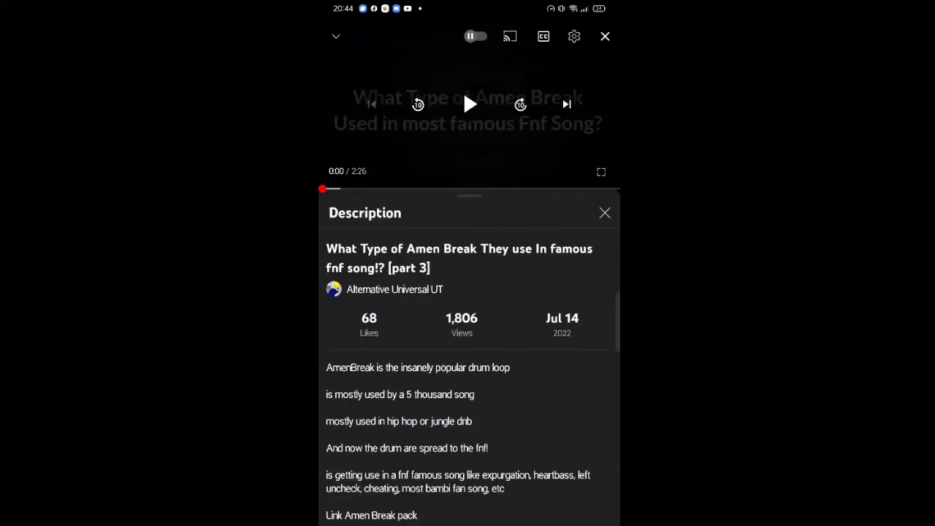
{"action": "scroll", "scroll_direction": "down", "scroll_amount": 3}
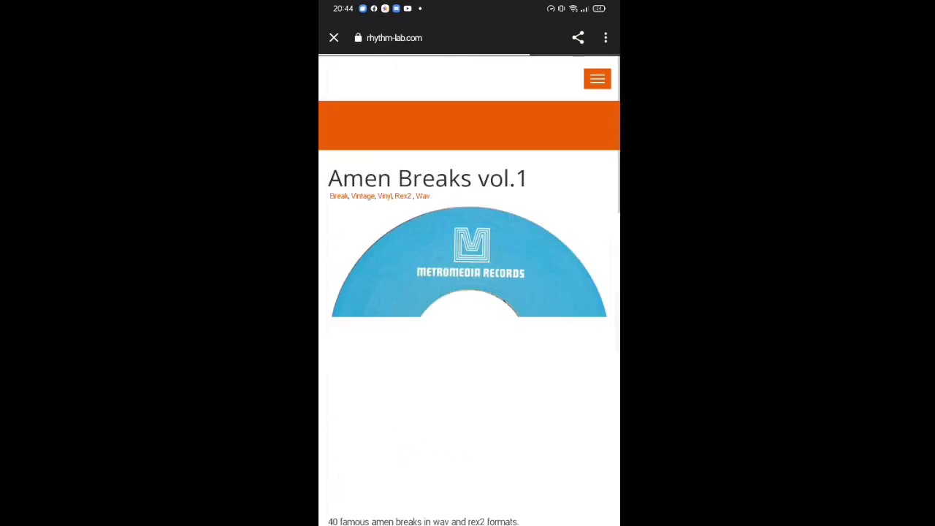
Download the Amen Breaks vol.1 zip from rhythm-lab.com and check on it via the download notification
{"action": "scroll", "scroll_direction": "down", "scroll_amount": 3}
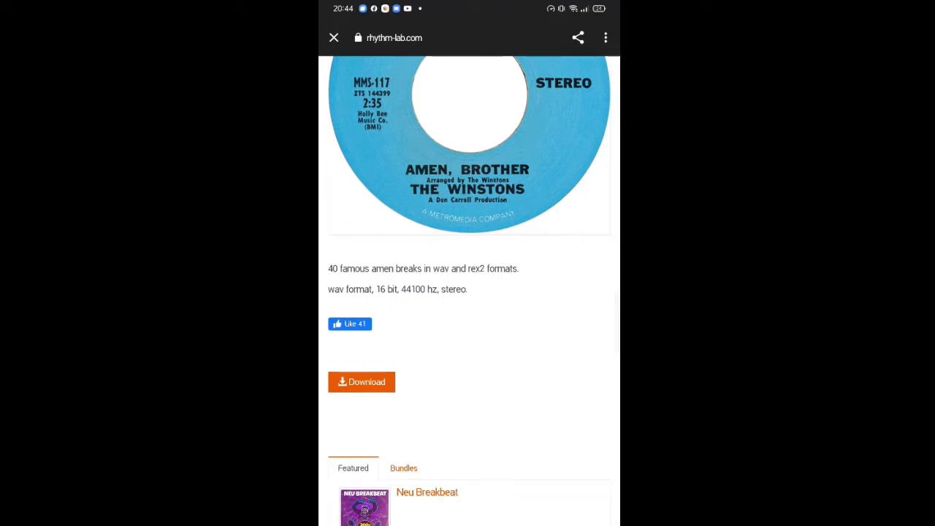
{"action": "left_click", "coordinate": [361, 381]}
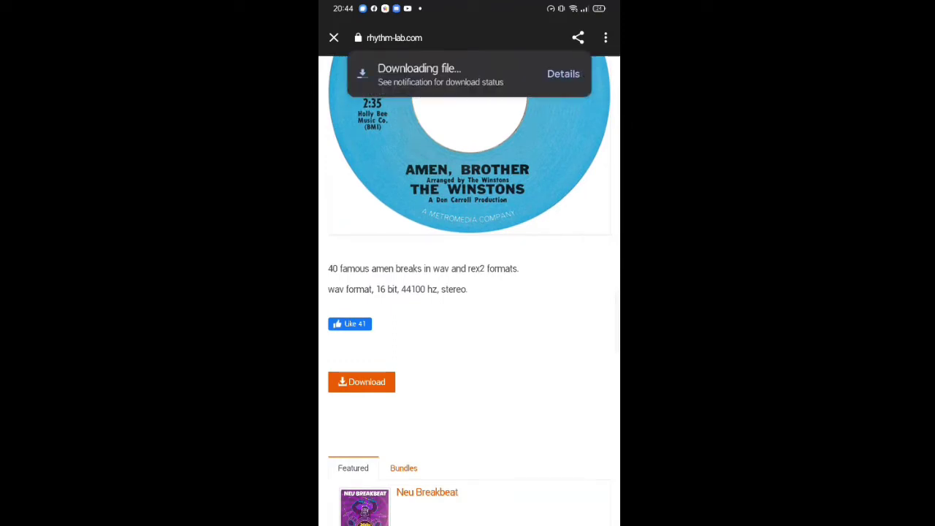
{"action": "left_click", "coordinate": [563, 73]}
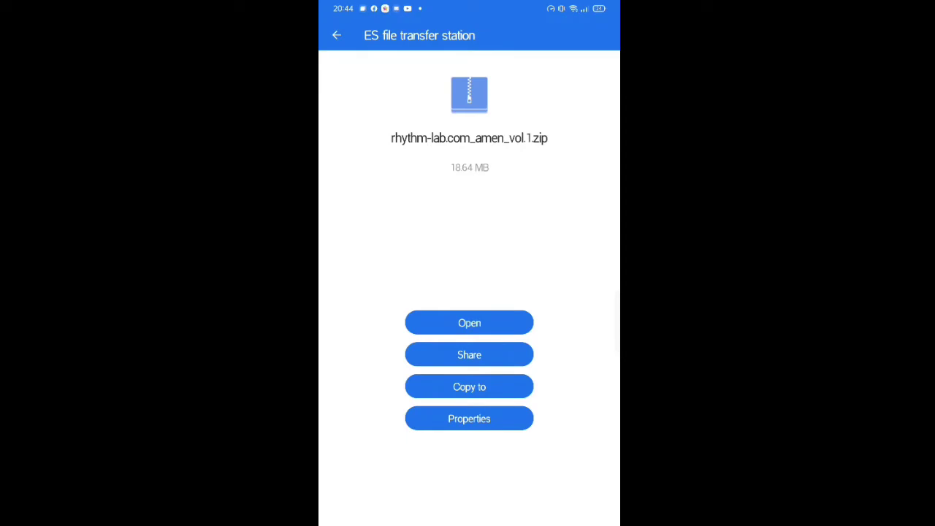
Open rhythm-lab.com_amen_vol.1.zip's WAV folder and play cw_amen08_165.wav
{"action": "left_click", "coordinate": [469, 323]}
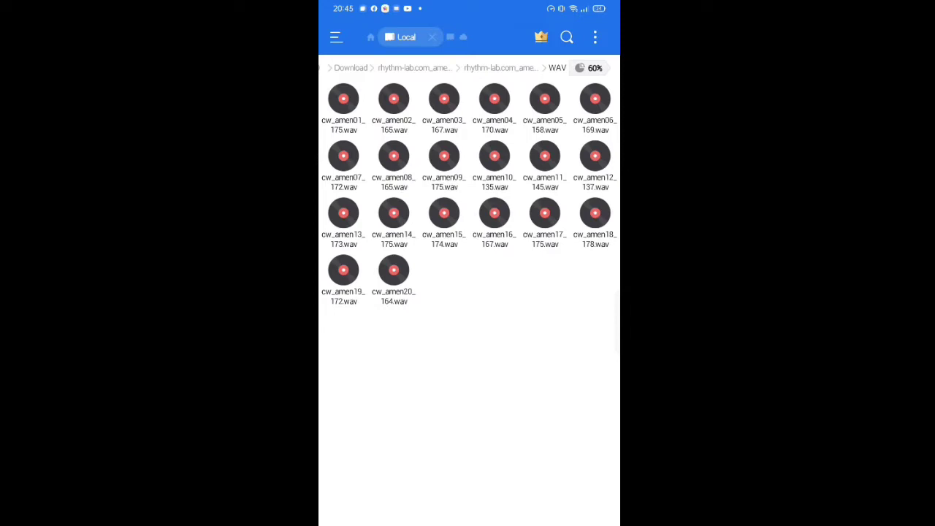
{"action": "left_click", "coordinate": [394, 155]}
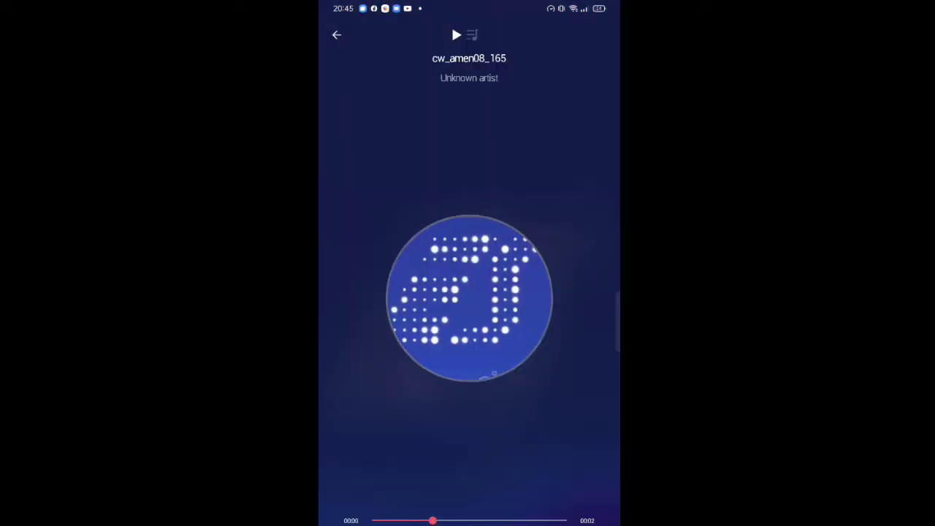
Let cw_amen08_165 play through in the music player, then leave the player
{"action": "left_click", "coordinate": [336, 35]}
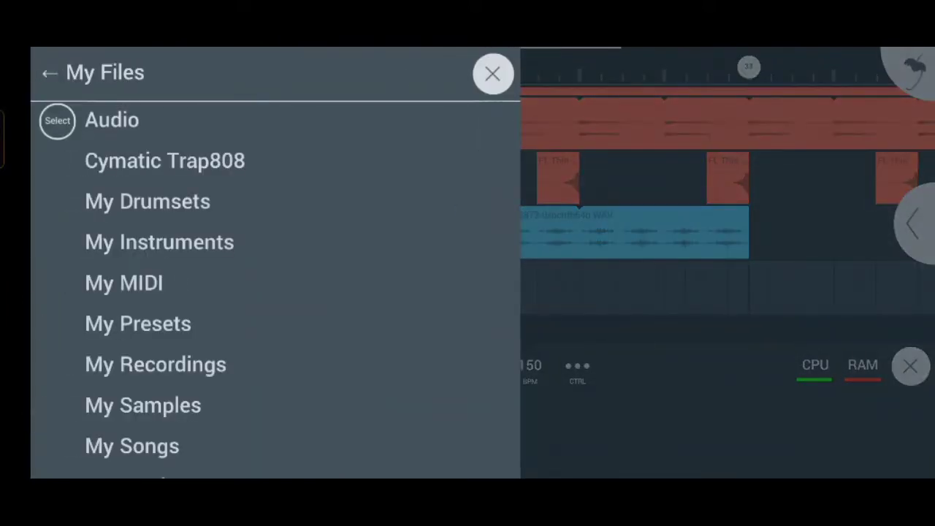
Browse My Samples to the rhythm-lab.com_amen_vol.1 WAV folder and preview cw_amen03_167.wav
{"action": "left_click", "coordinate": [143, 405]}
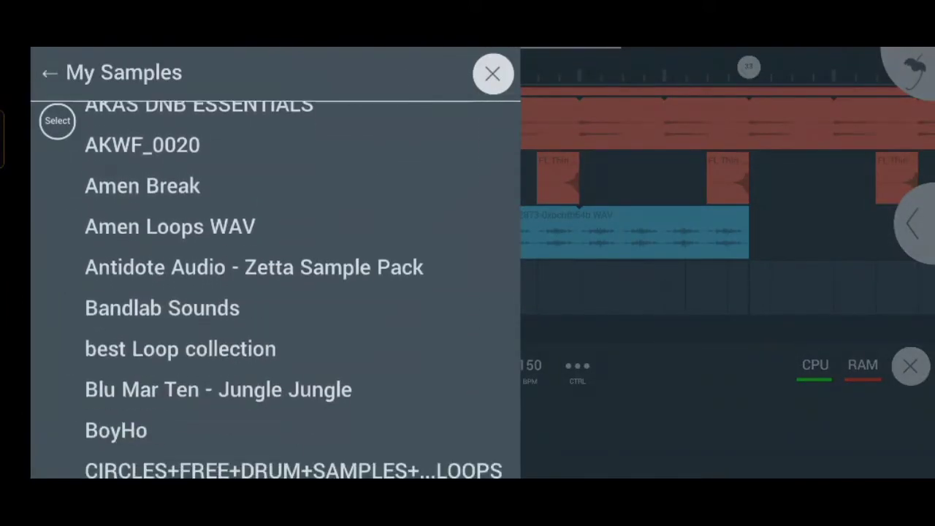
{"action": "scroll", "scroll_direction": "down", "scroll_amount": 3}
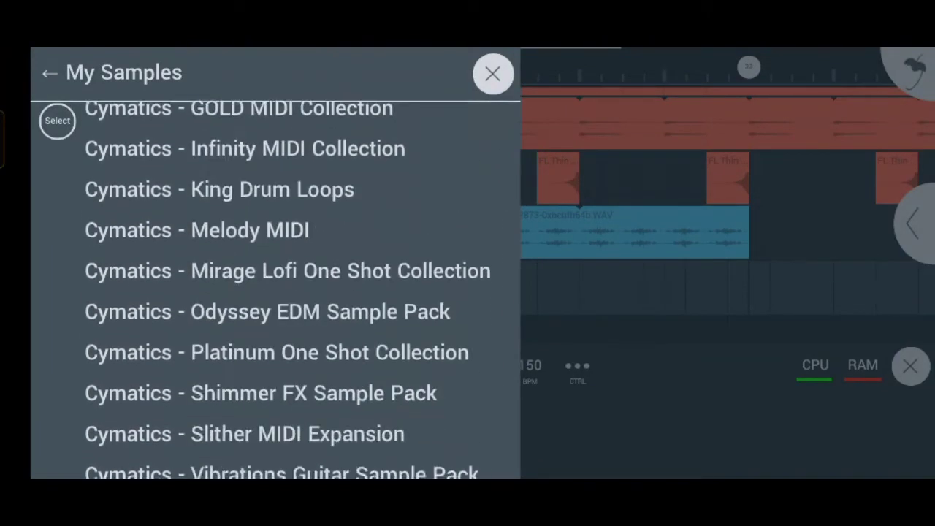
{"action": "scroll", "scroll_direction": "down", "scroll_amount": 3}
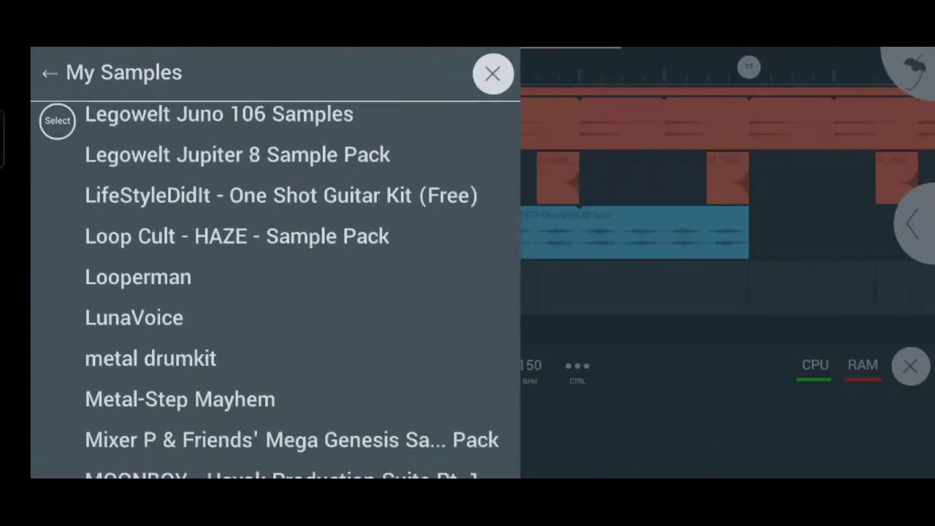
{"action": "scroll", "scroll_direction": "down", "scroll_amount": 3}
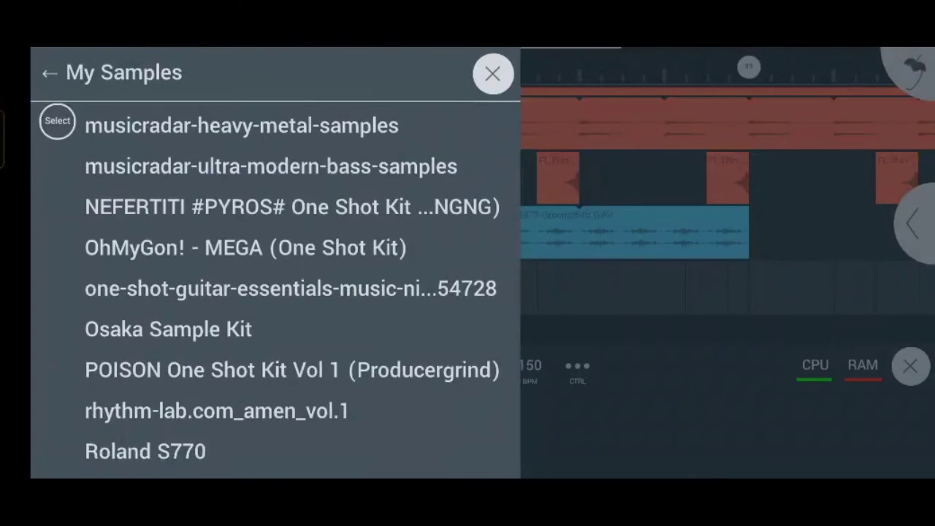
{"action": "scroll", "scroll_direction": "down", "scroll_amount": 3}
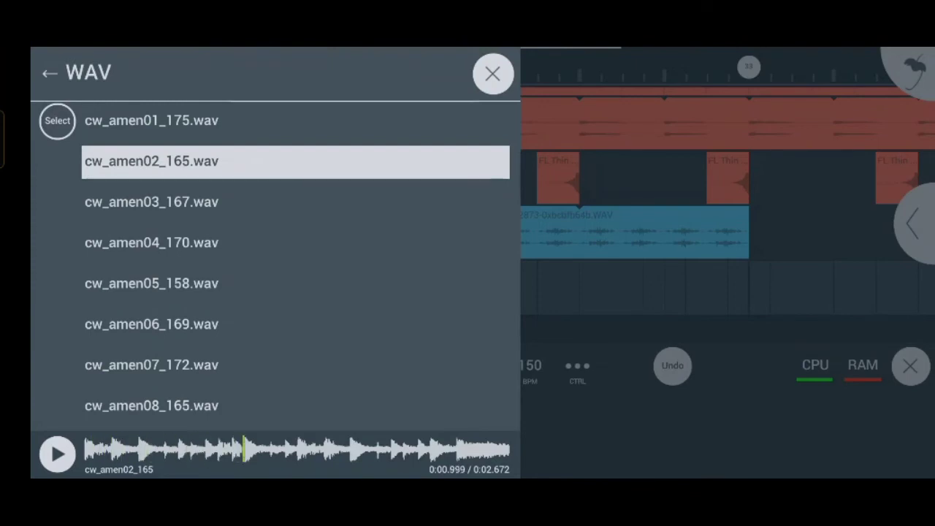
{"action": "left_click", "coordinate": [152, 202]}
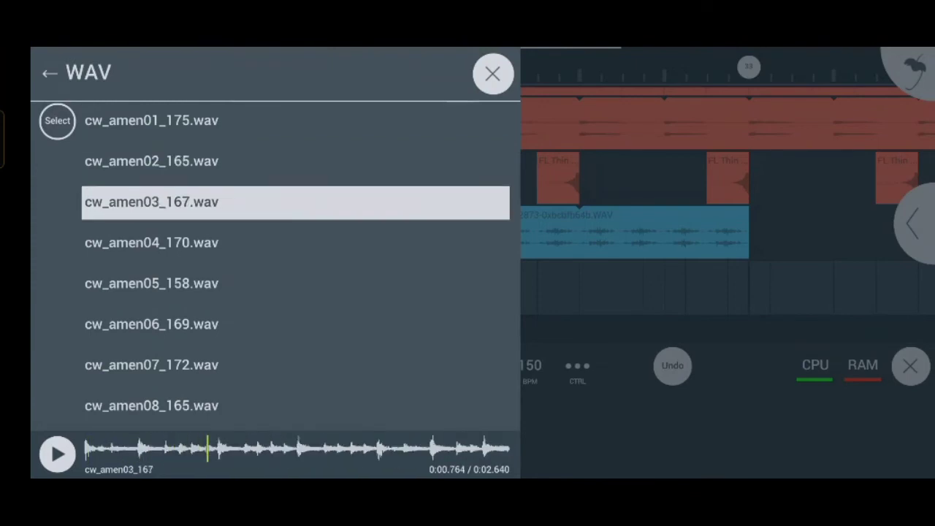